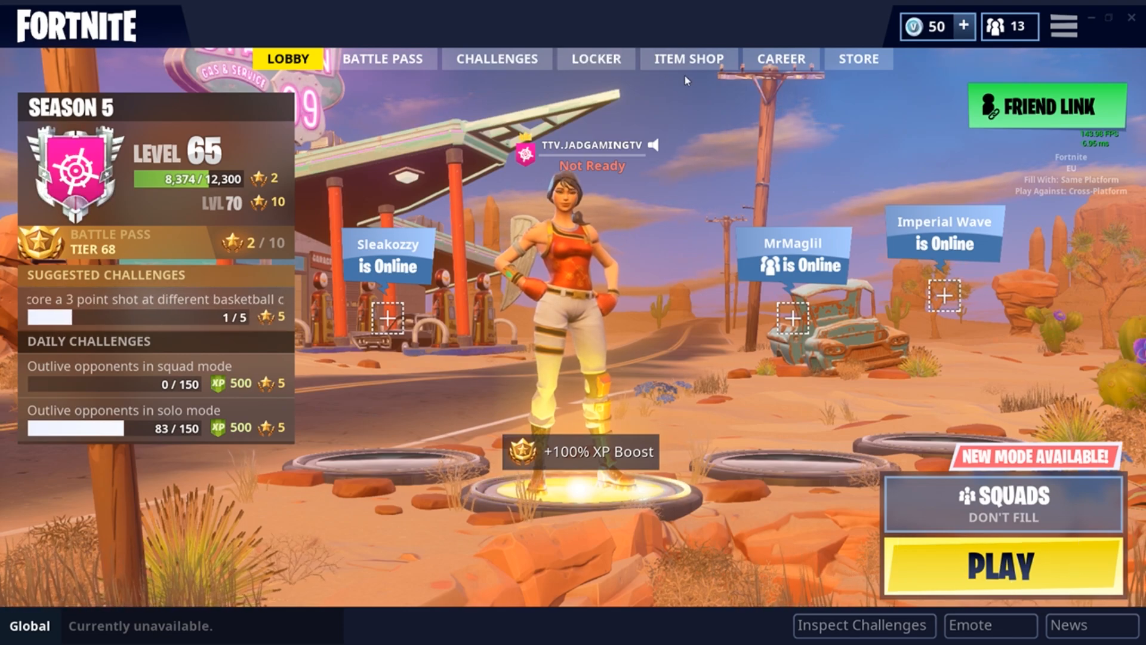
Play the unsaved replay from Career > Replays, confirming the Play Replay dialog.
left_click(780, 59)
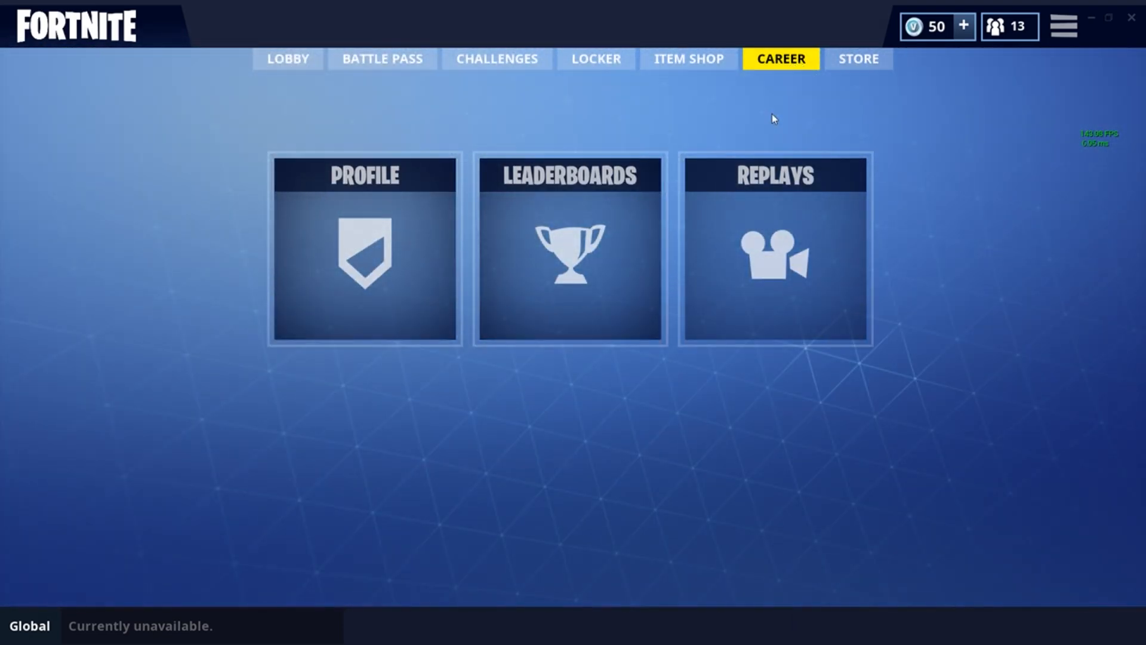
left_click(775, 255)
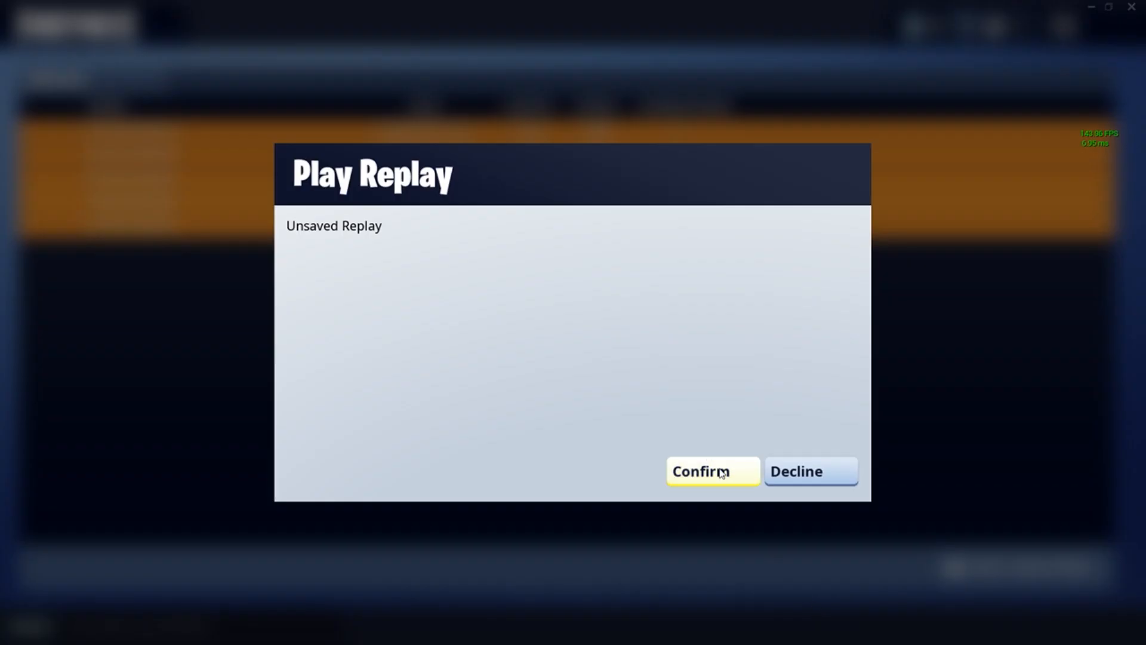
left_click(710, 471)
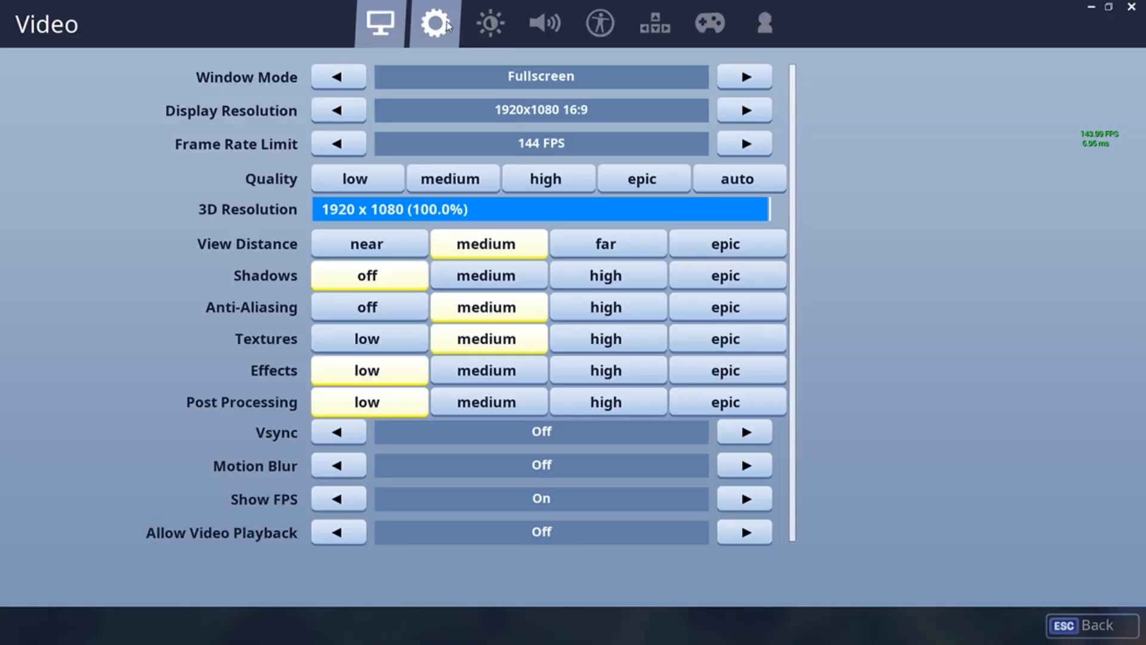
Set Video Quality to epic across all detail options and apply it.
left_click(379, 22)
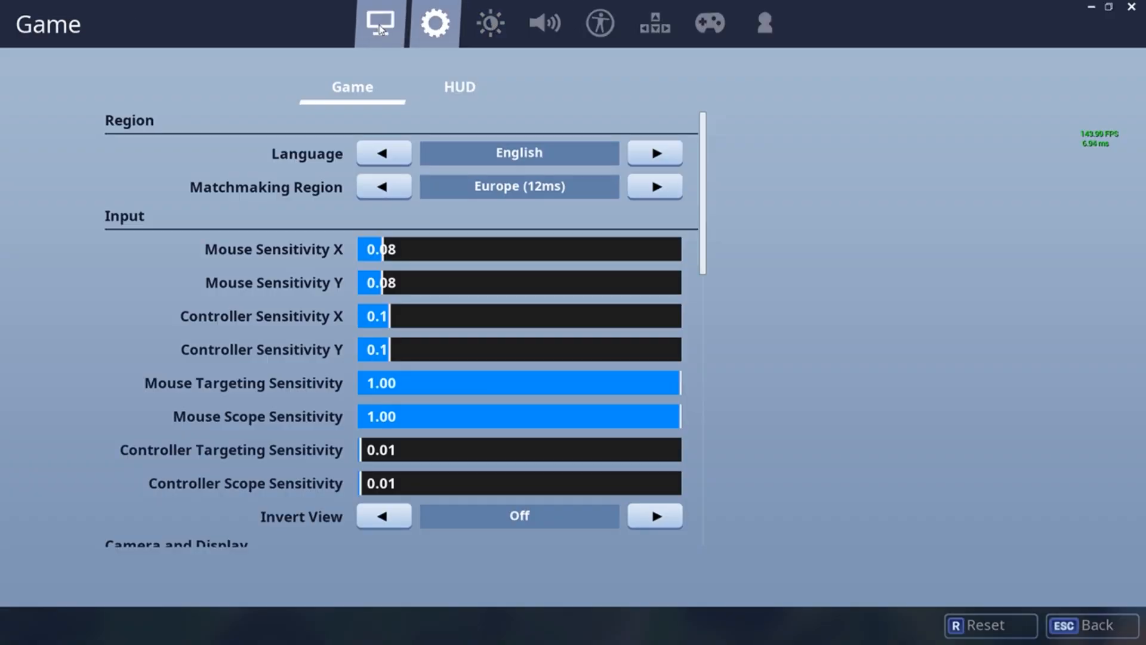
left_click(378, 22)
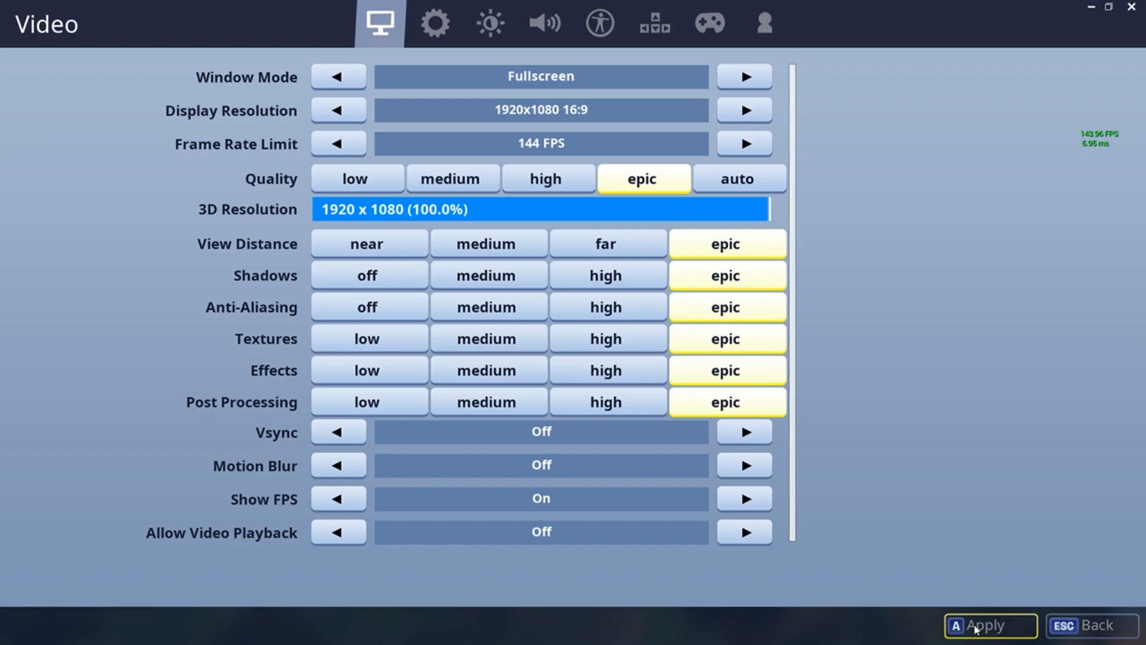
left_click(989, 626)
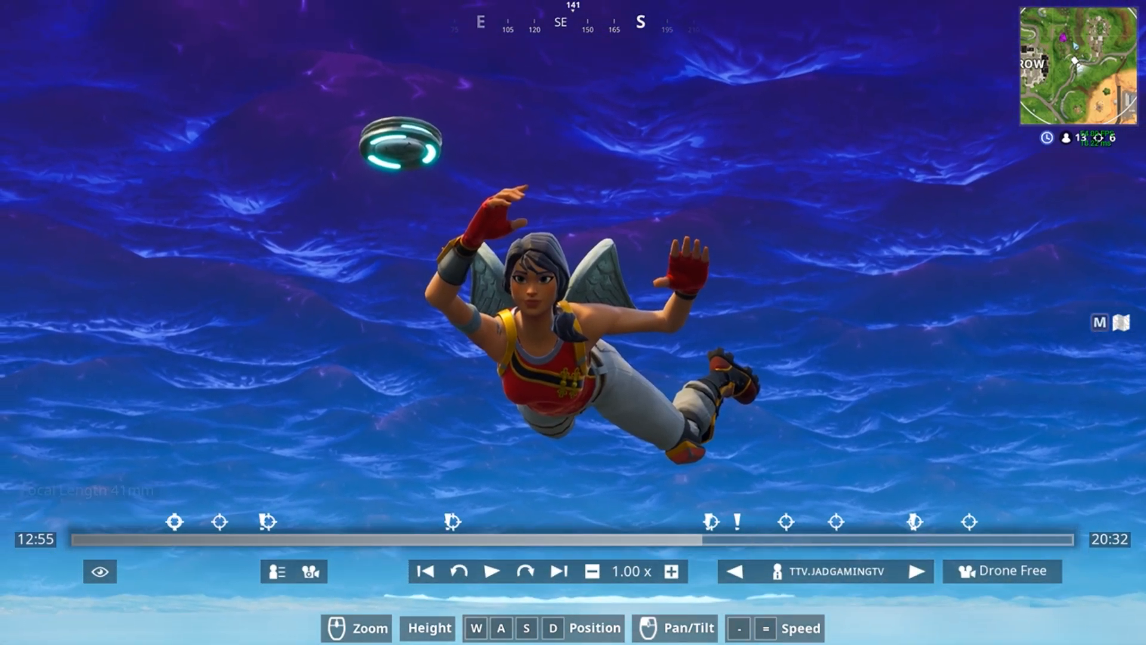
Lower the Drone Free camera aperture from f/8.0 to f/1.4 to blur the sky.
left_click(309, 571)
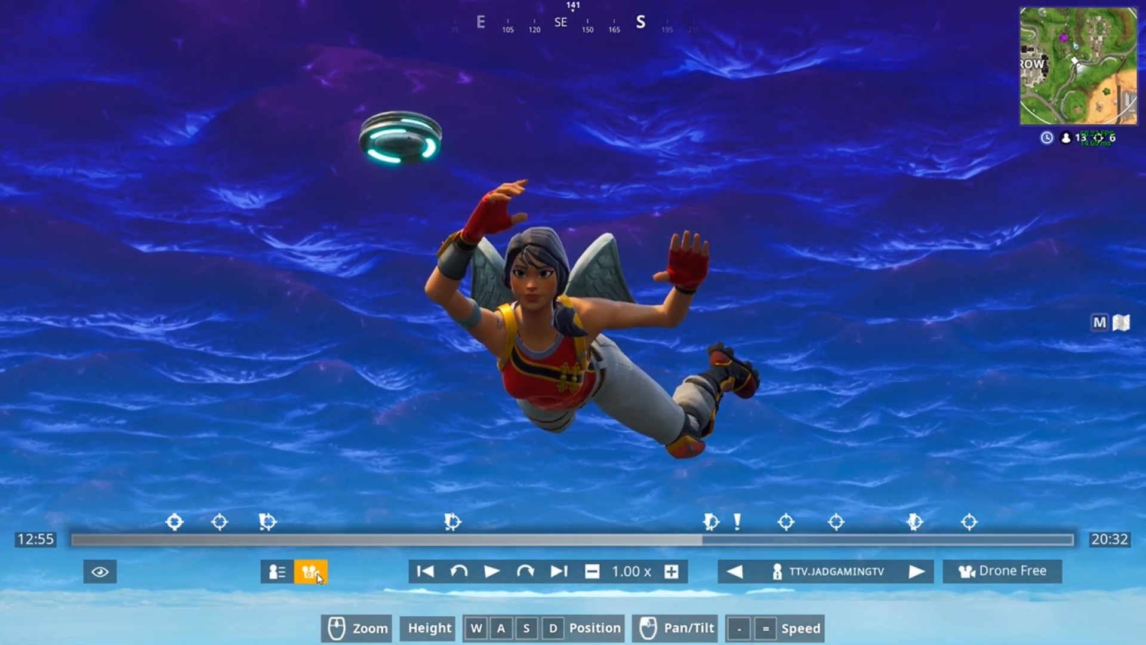
left_click(309, 571)
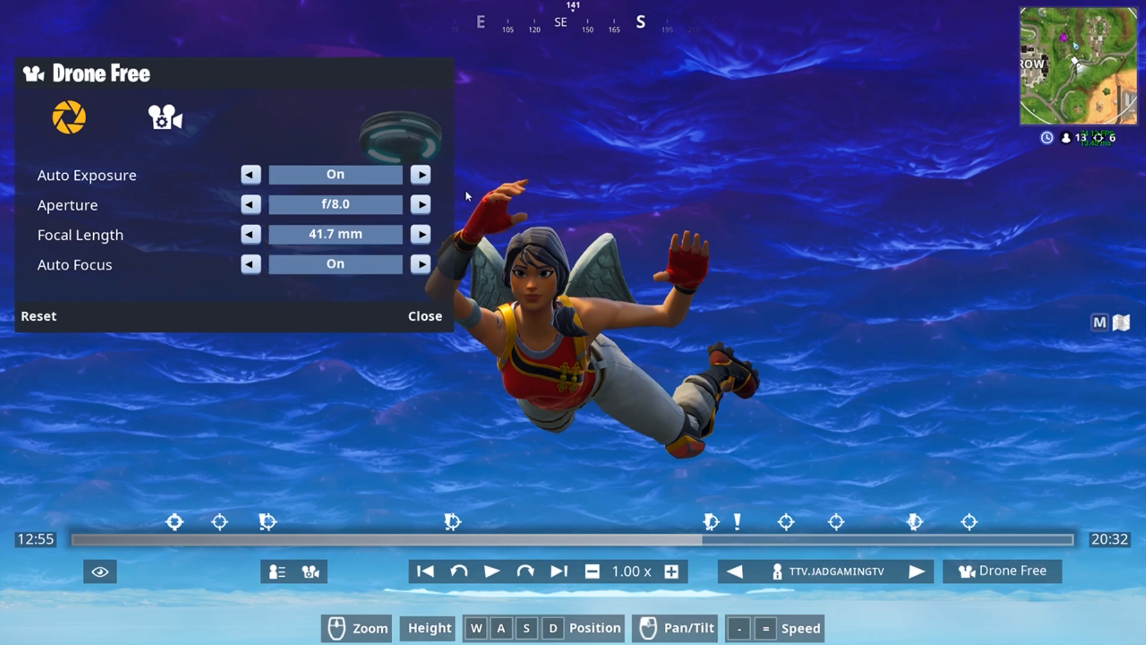
left_click(335, 204)
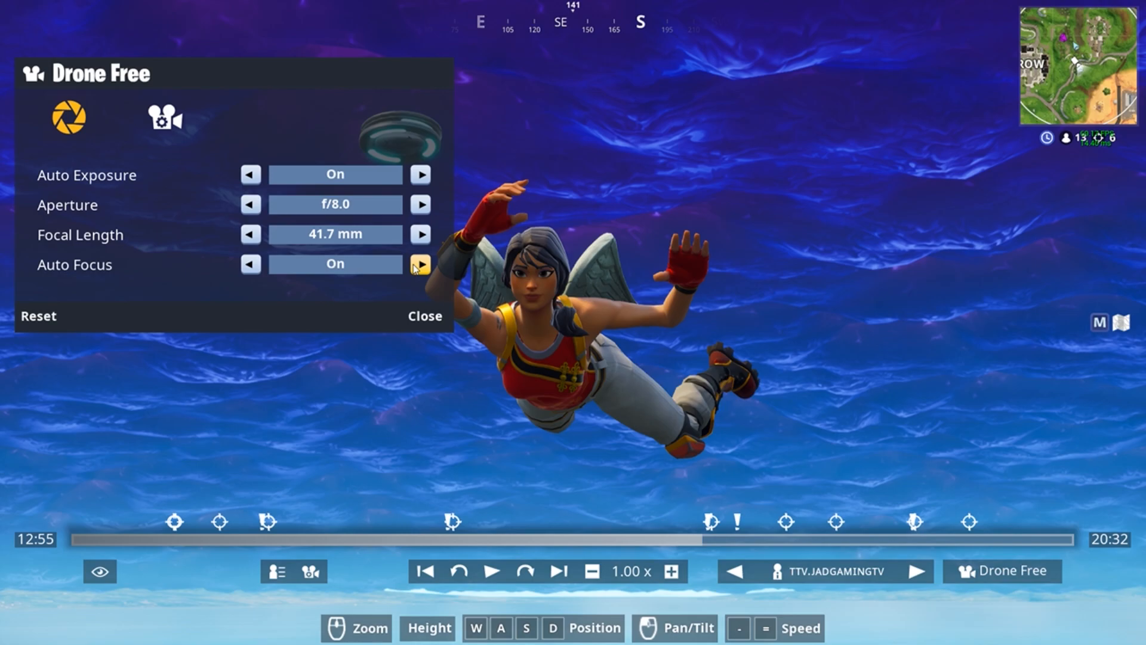
mouse_move(415, 226)
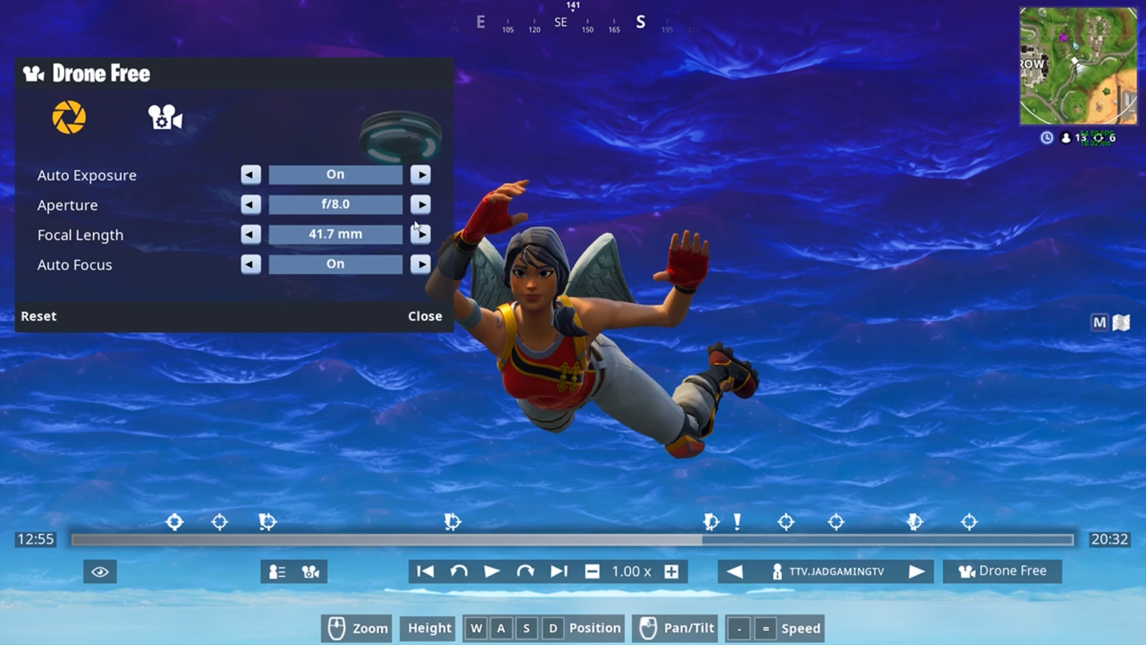
left_click(249, 204)
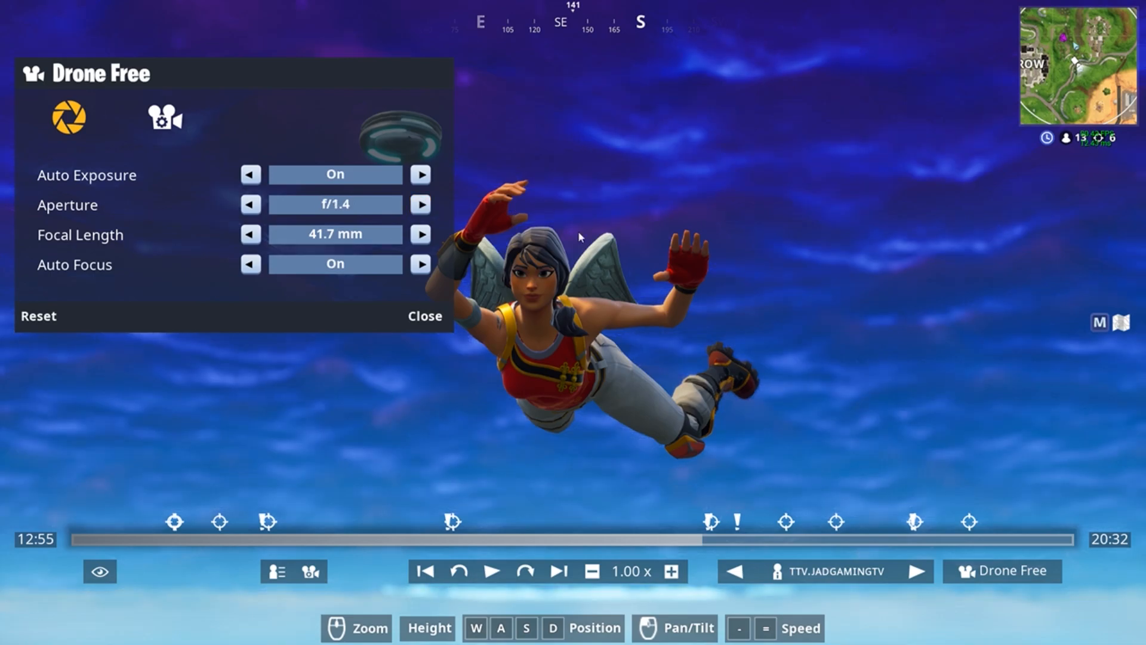
left_click(424, 315)
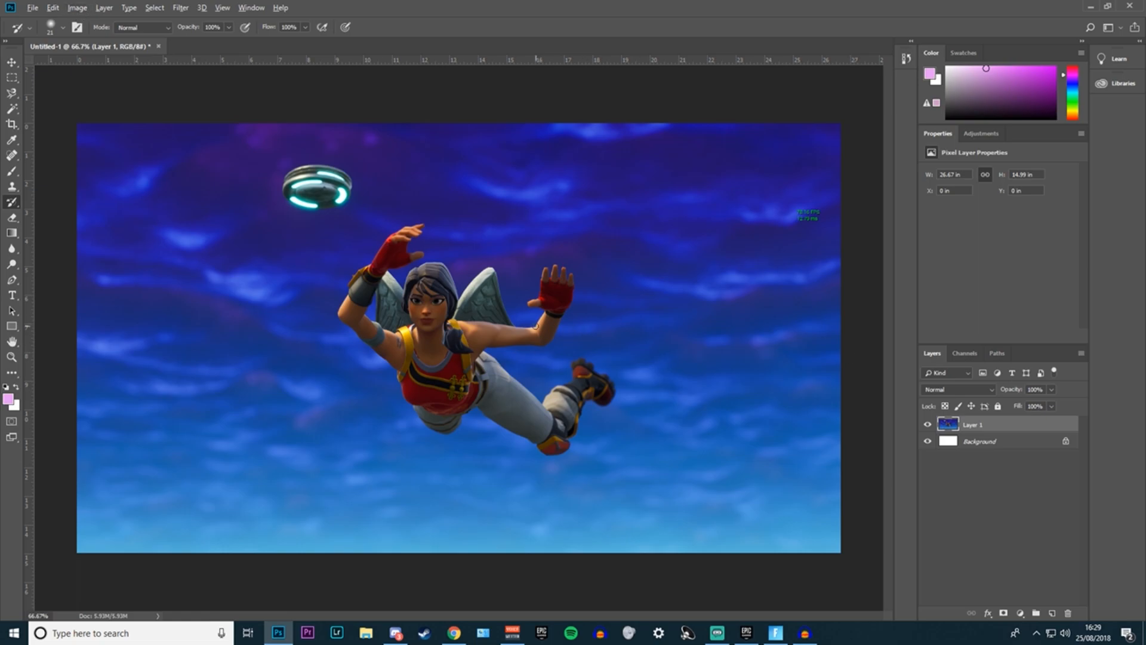
Choose the content-aware Spot Healing Brush at about 100 px for erasing the glowing disc.
left_click(12, 155)
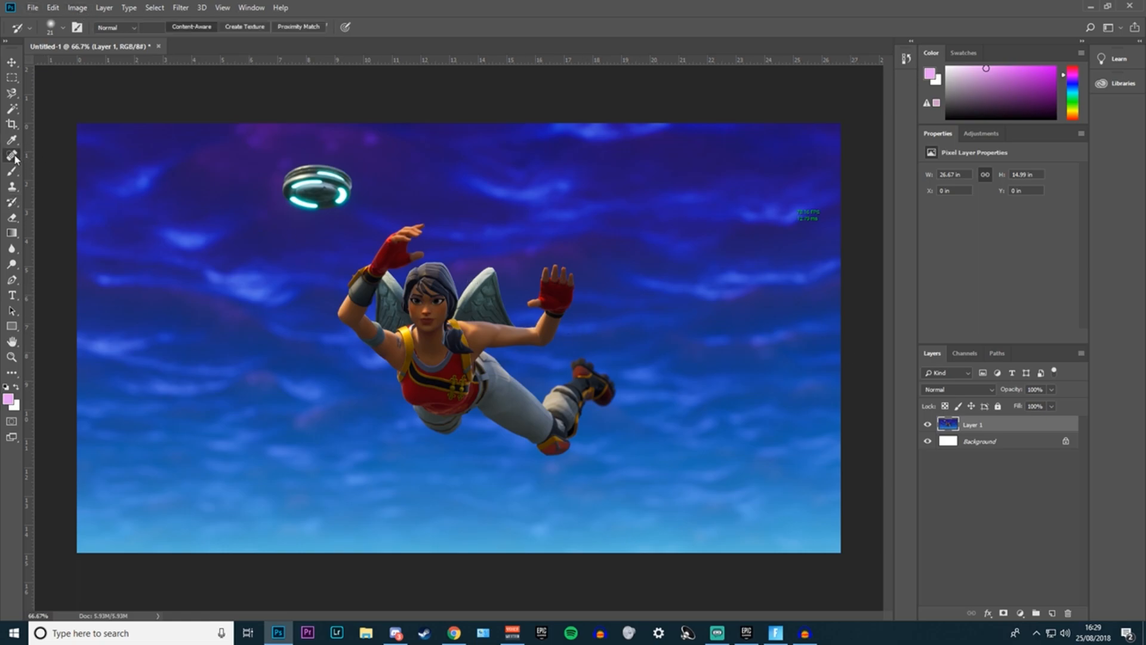
left_click(12, 156)
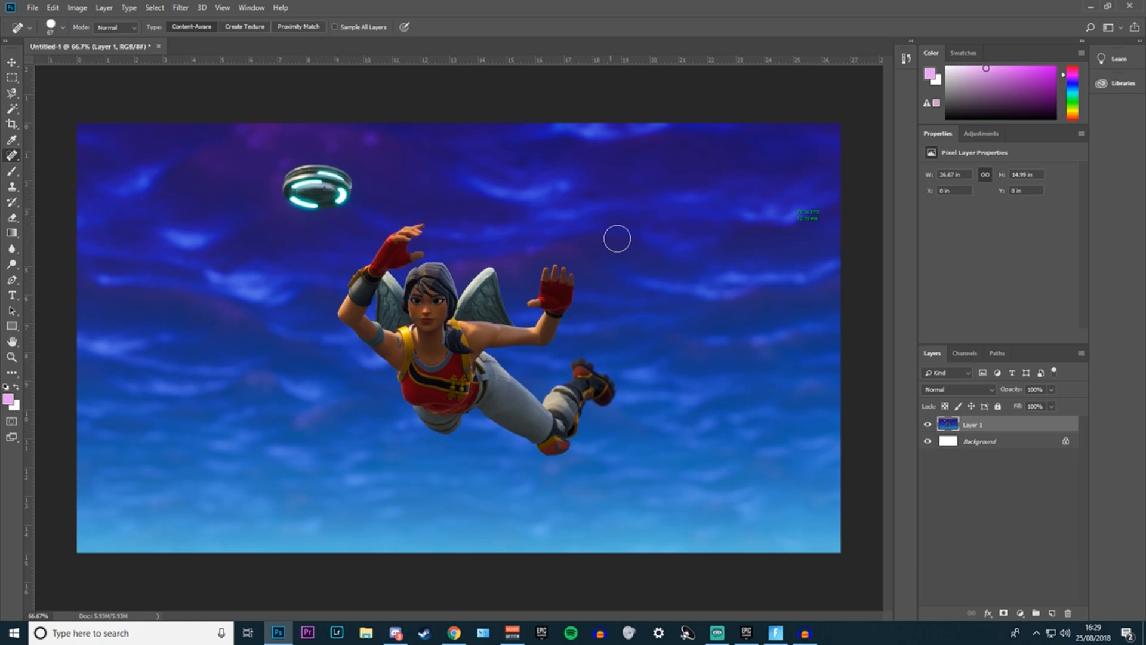
right_click(616, 239)
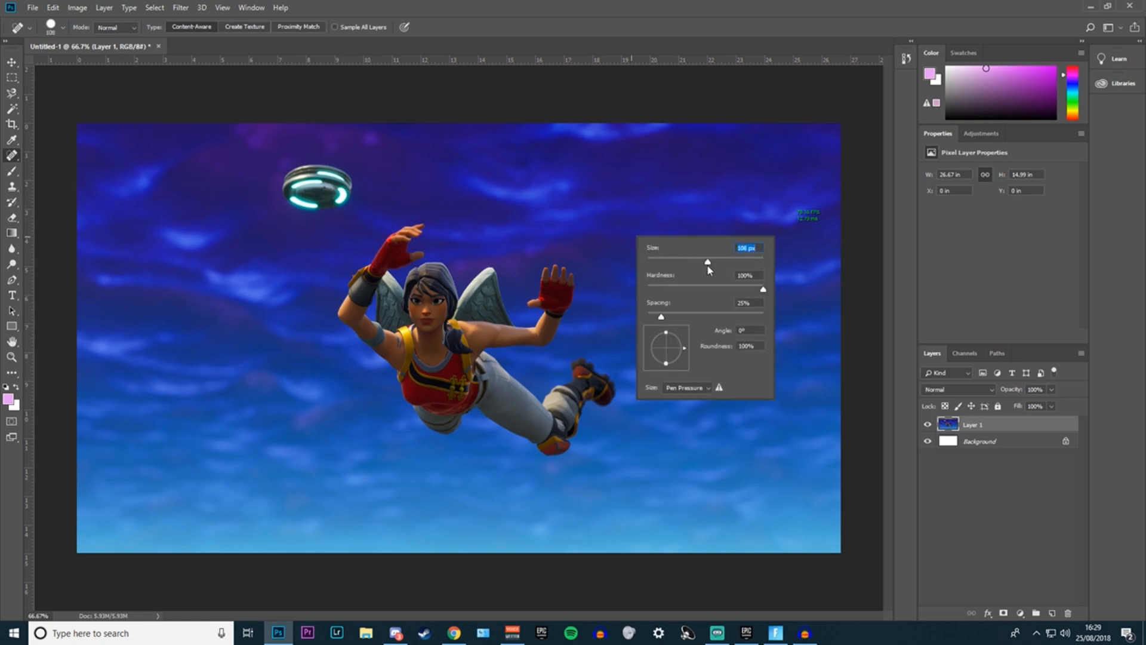
mouse_move(834, 178)
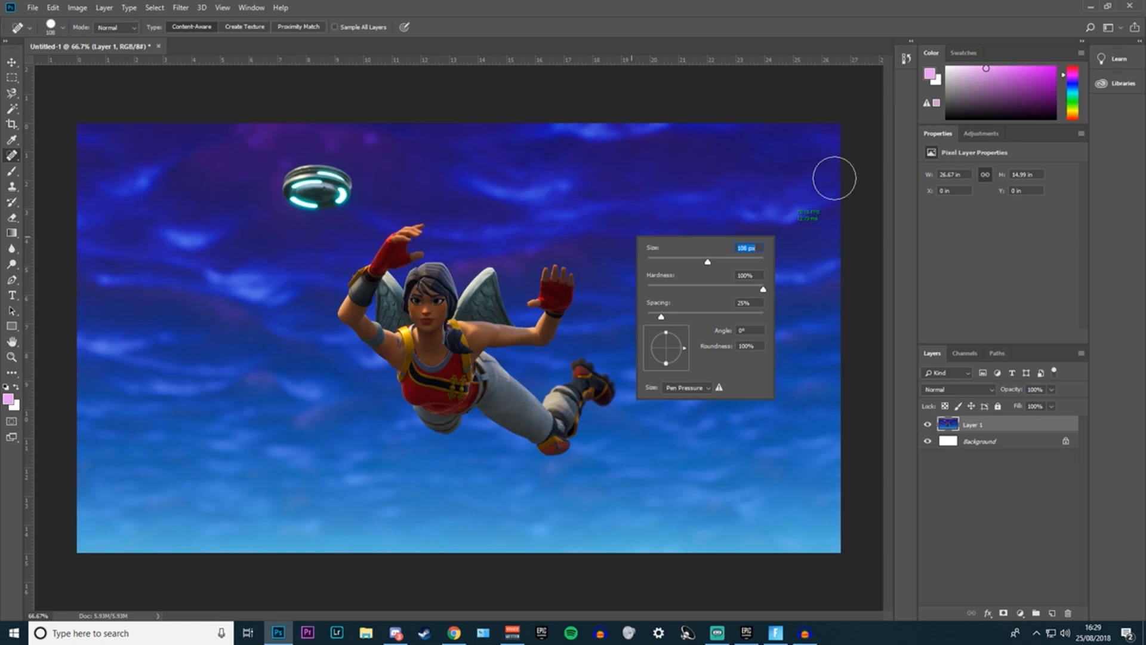
mouse_move(840, 172)
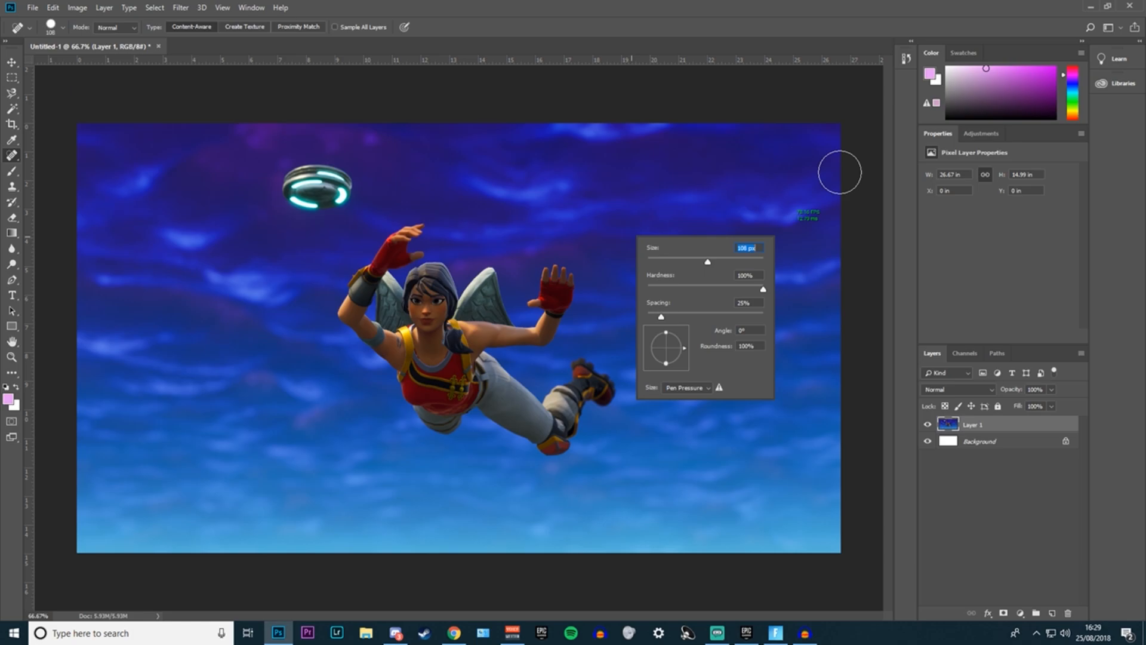
mouse_move(804, 151)
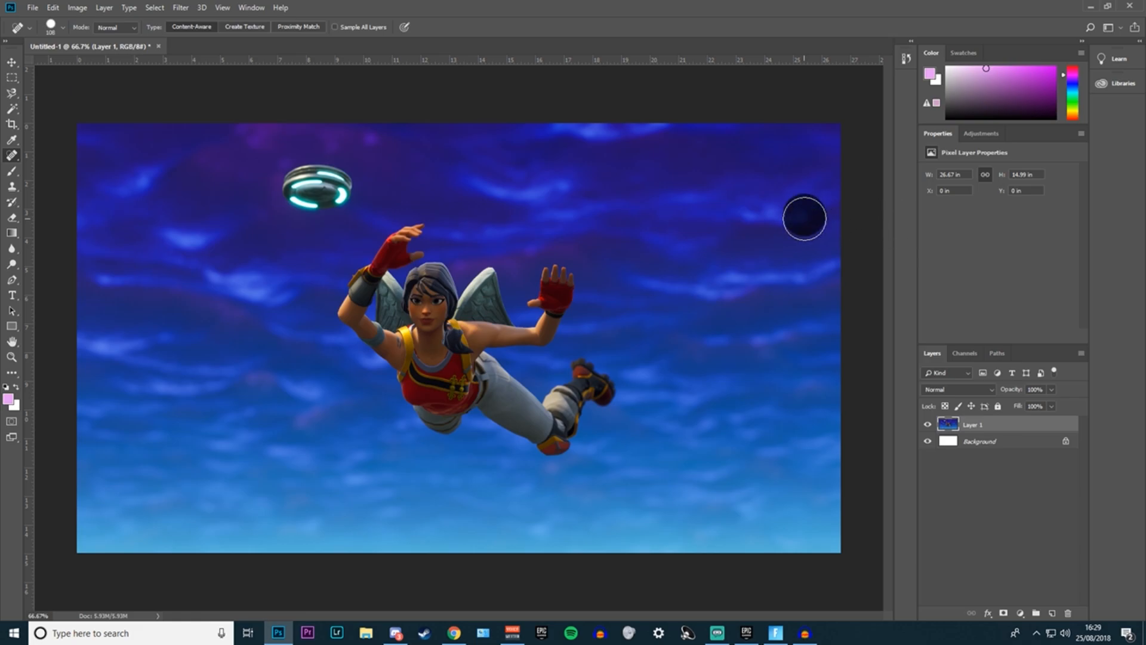
mouse_move(698, 154)
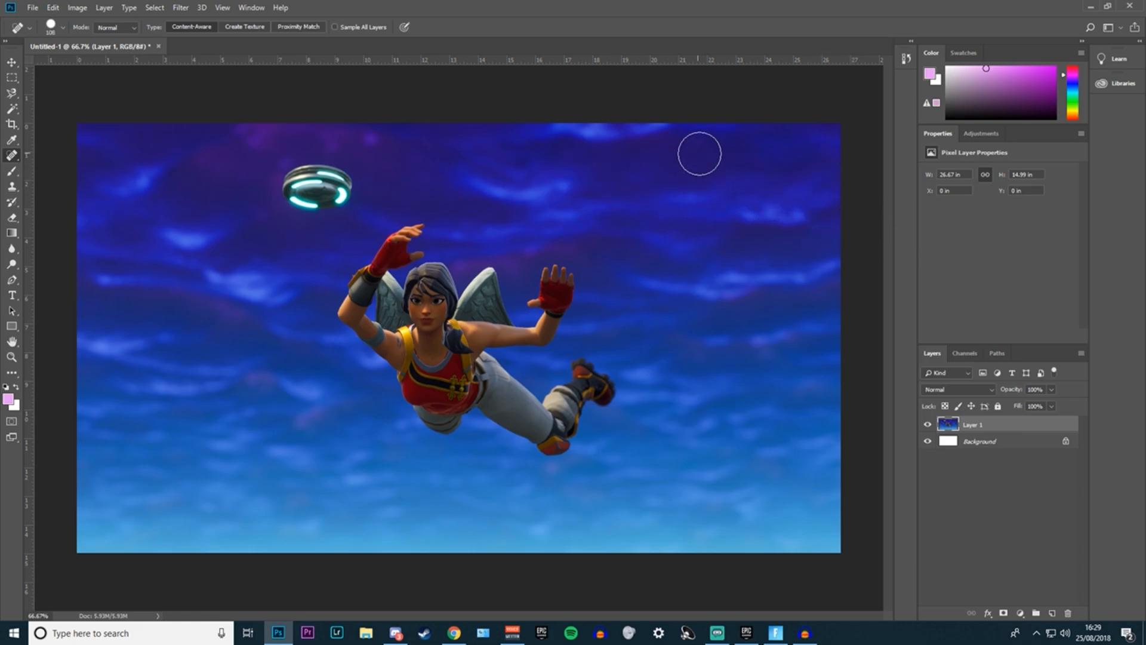
mouse_move(819, 213)
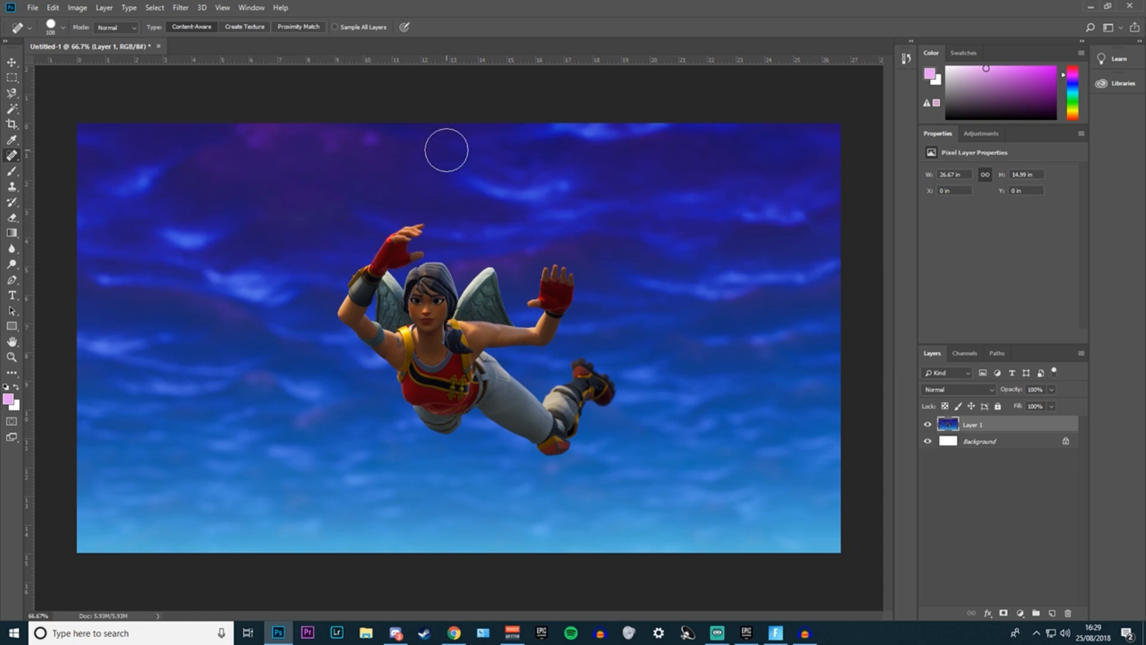
mouse_move(428, 331)
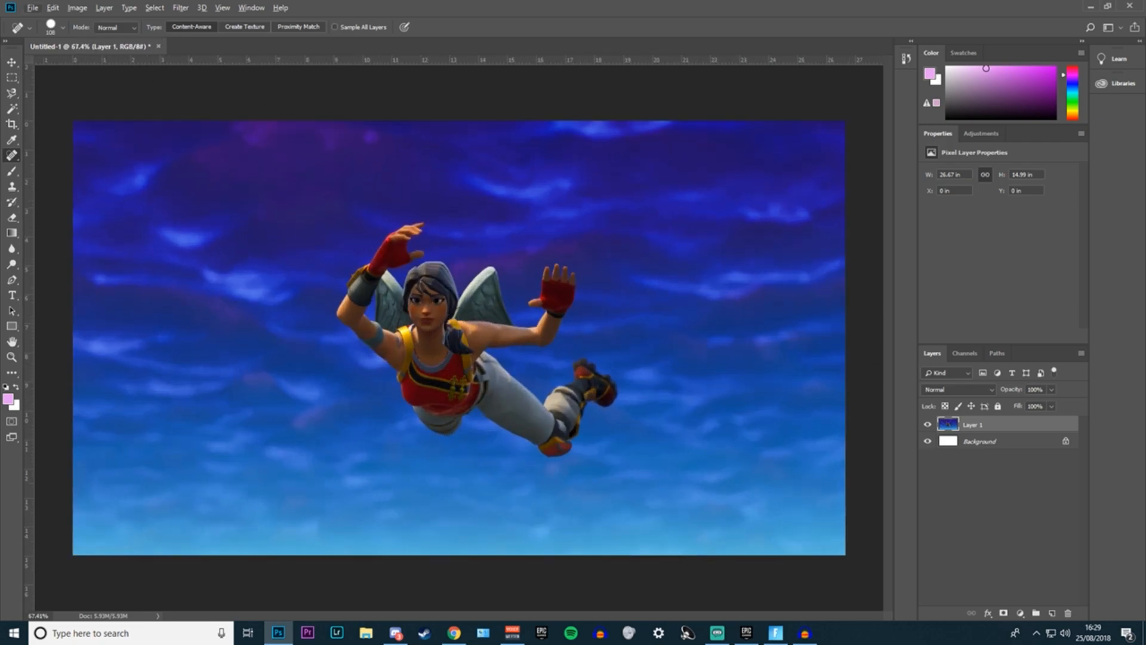
Apply Brightness/Contrast of 26 and 22 to the screenshot.
left_click(12, 42)
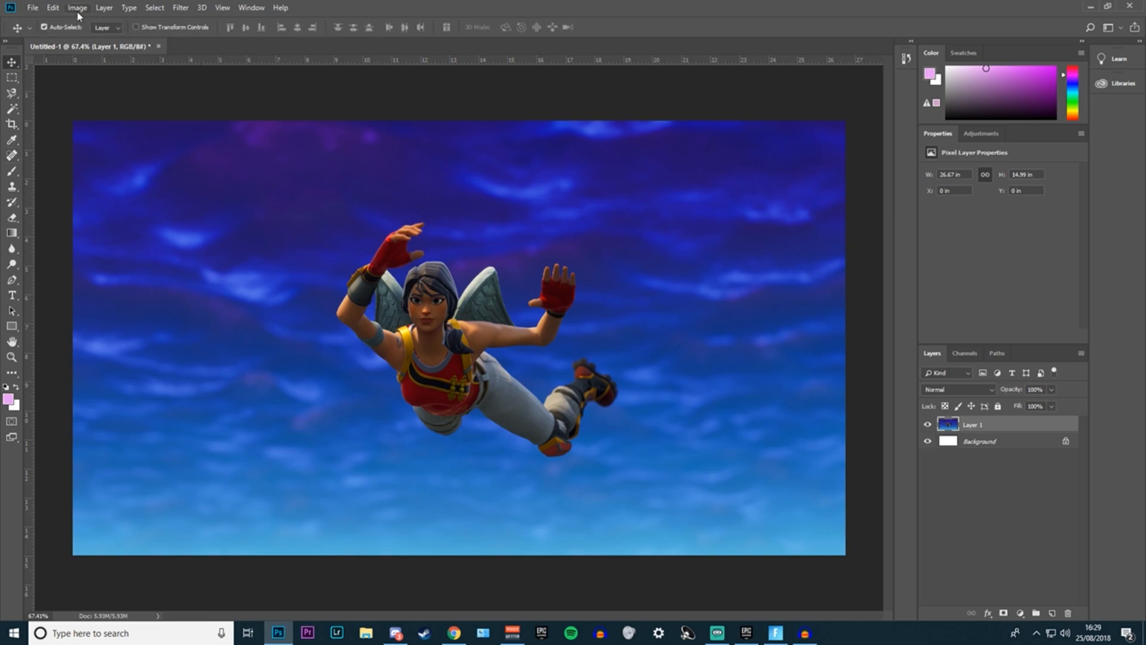
left_click(76, 7)
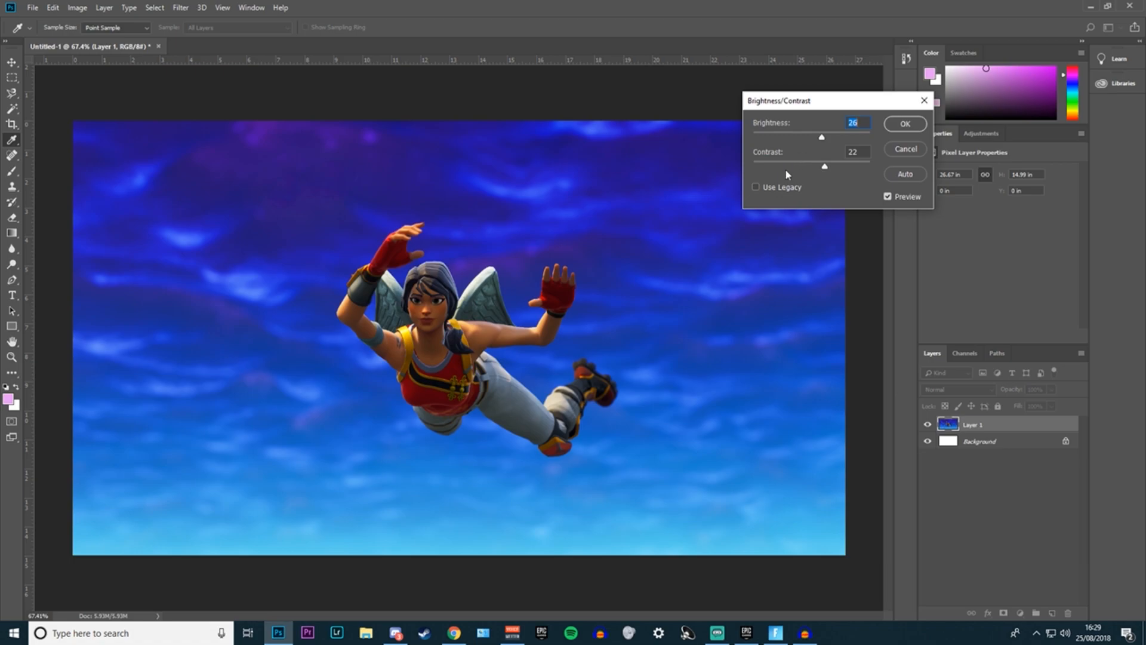
left_click(904, 123)
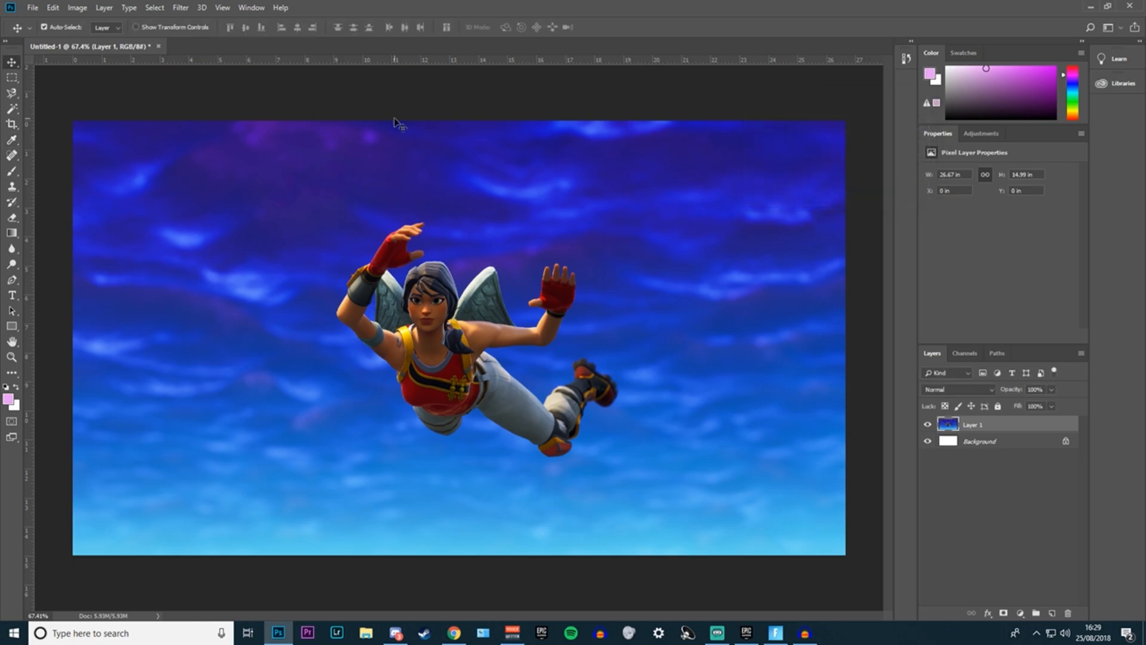
mouse_move(80, 7)
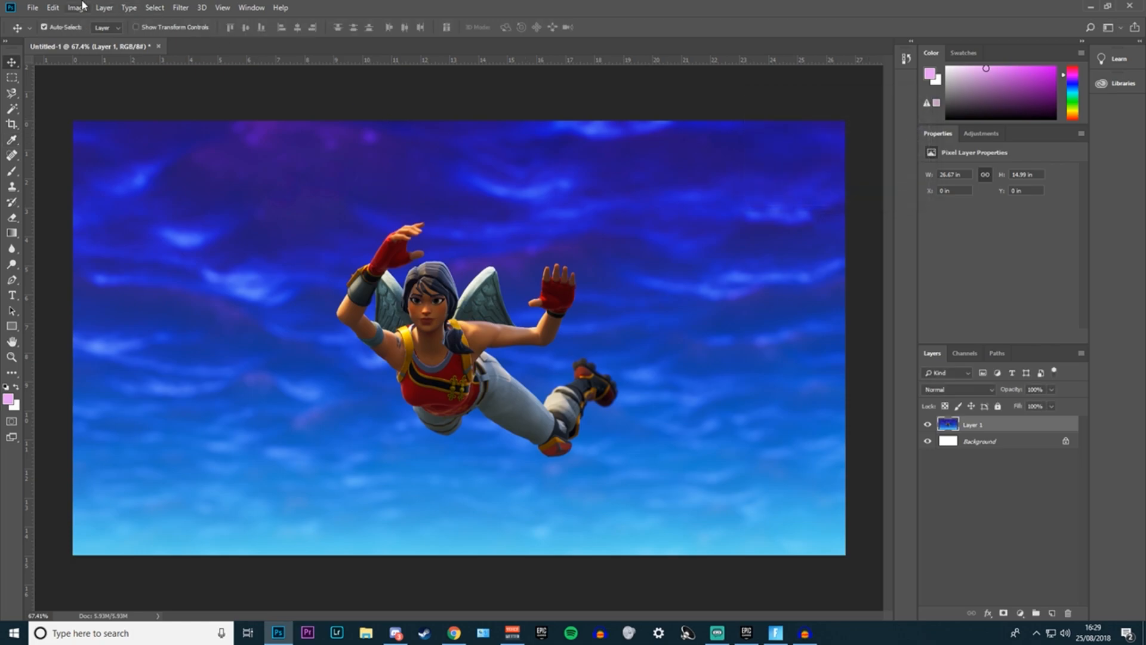
Apply a Levels adjustment with input points 19, 1.00 and 233.
left_click(77, 7)
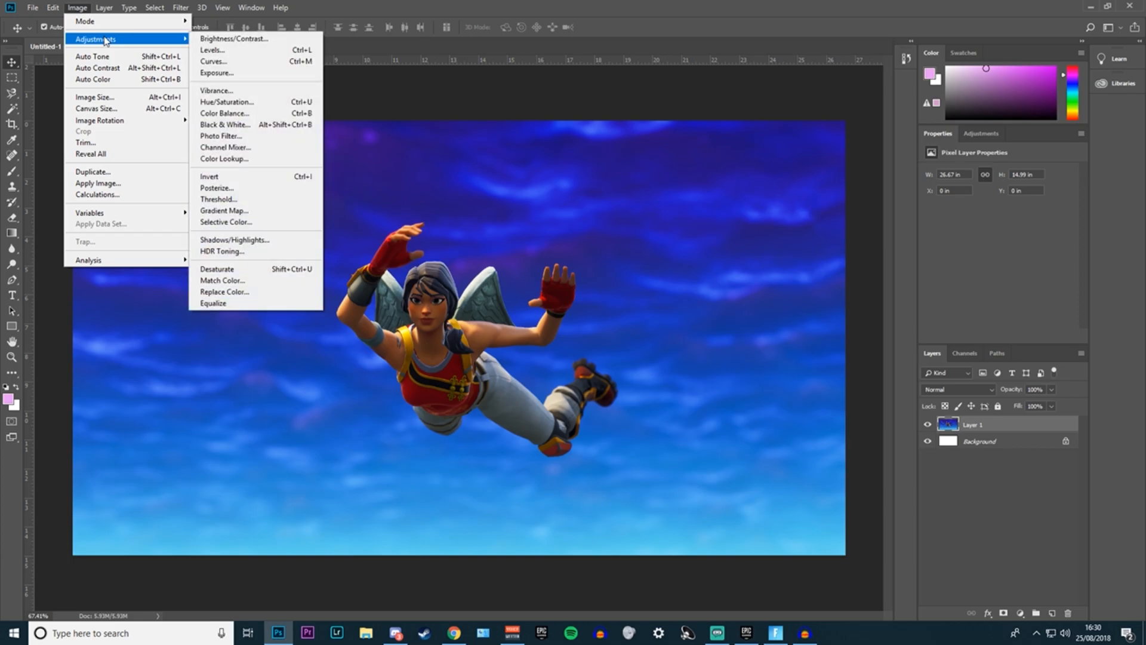
left_click(213, 50)
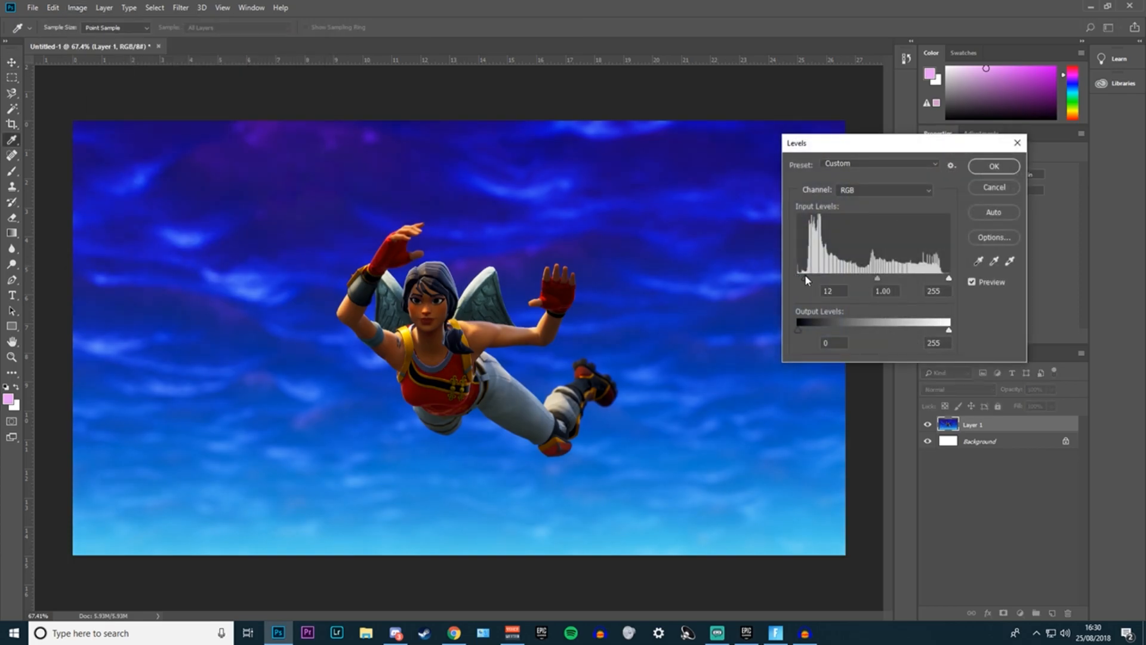
triple_click(827, 291)
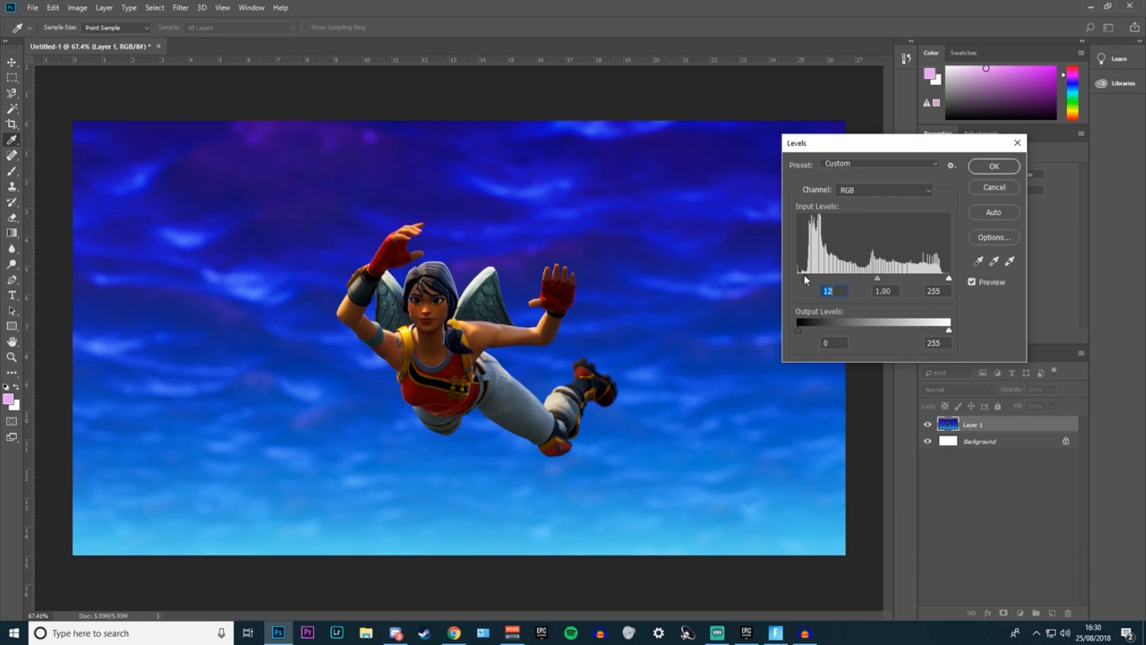
mouse_move(783, 251)
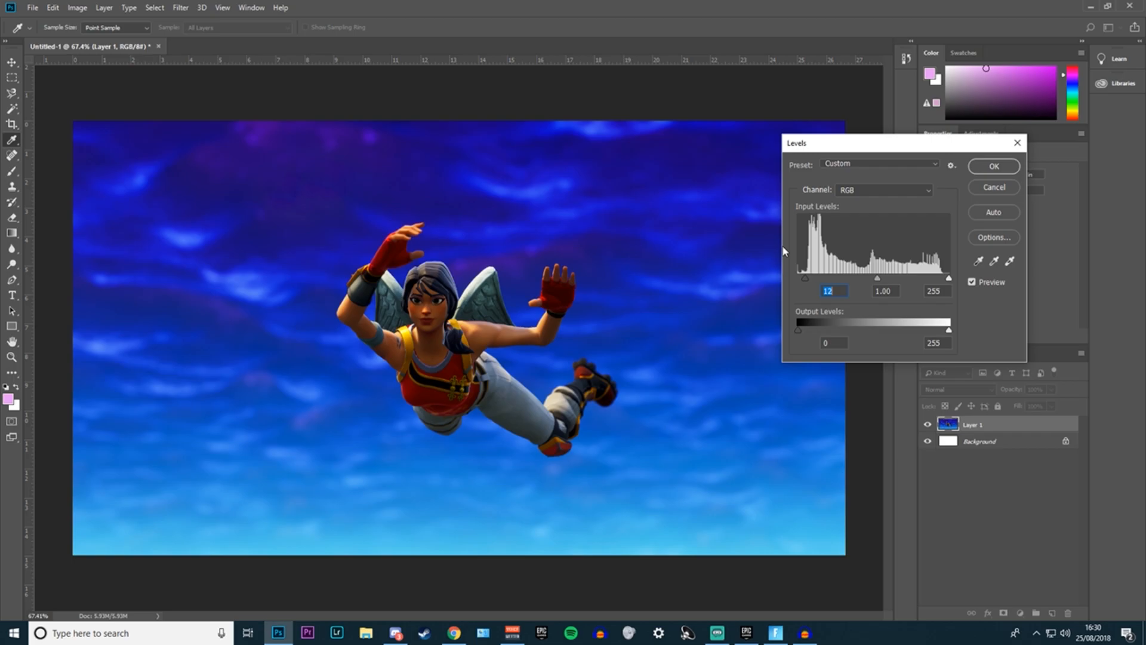
mouse_move(251, 251)
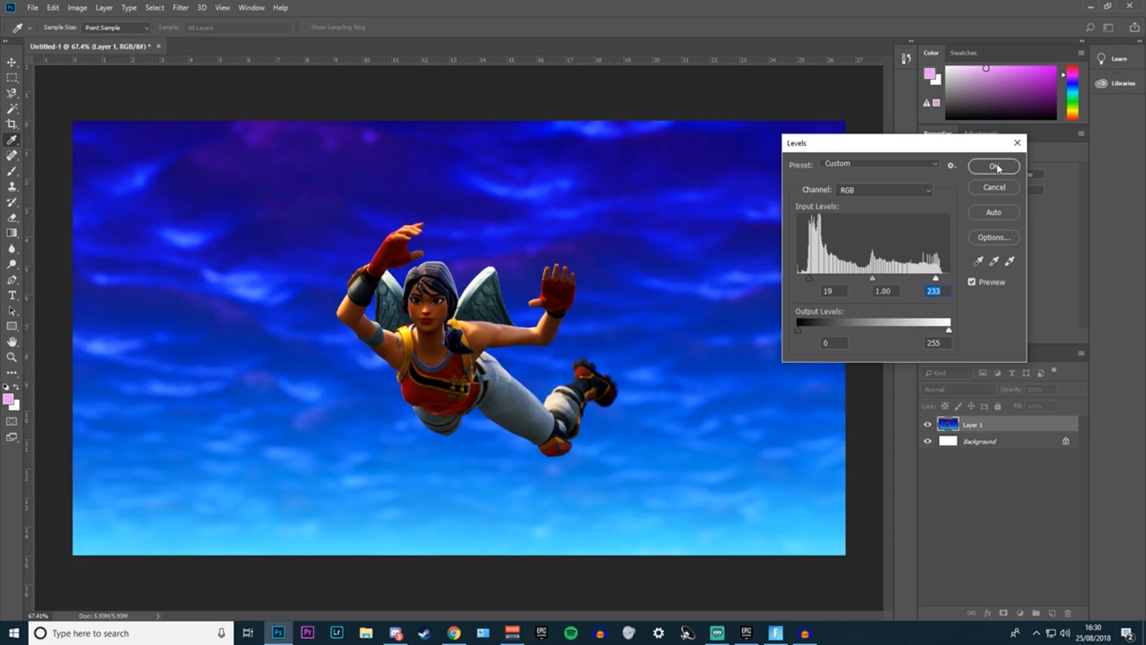
left_click(77, 8)
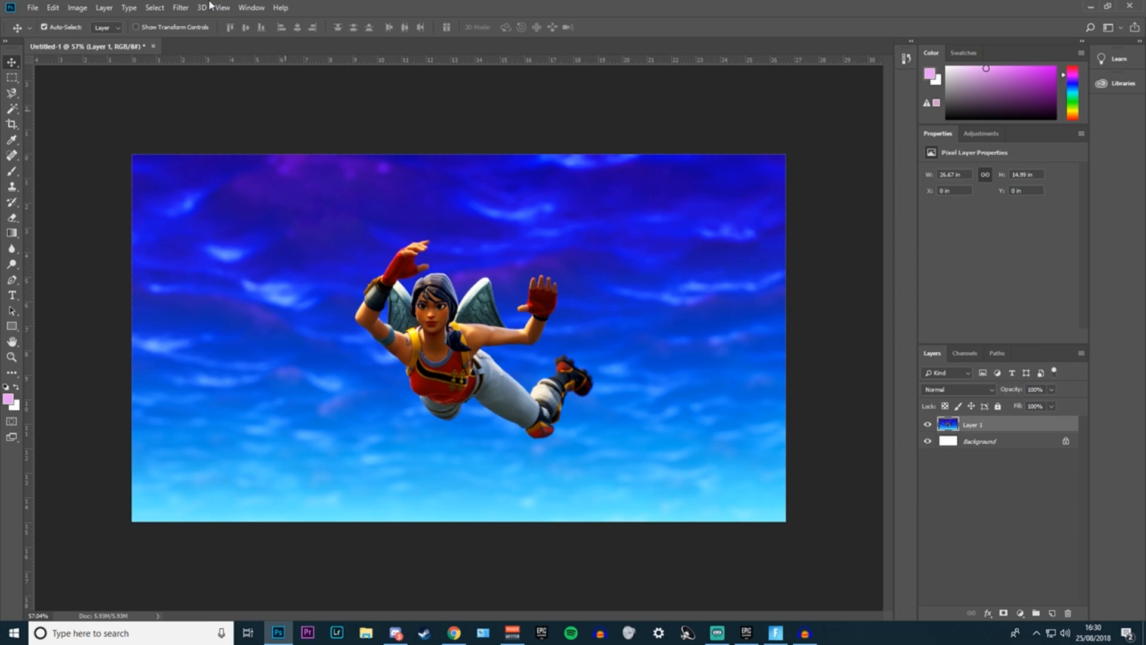
Soften the whole image with a 3.7-pixel Gaussian Blur.
left_click(180, 7)
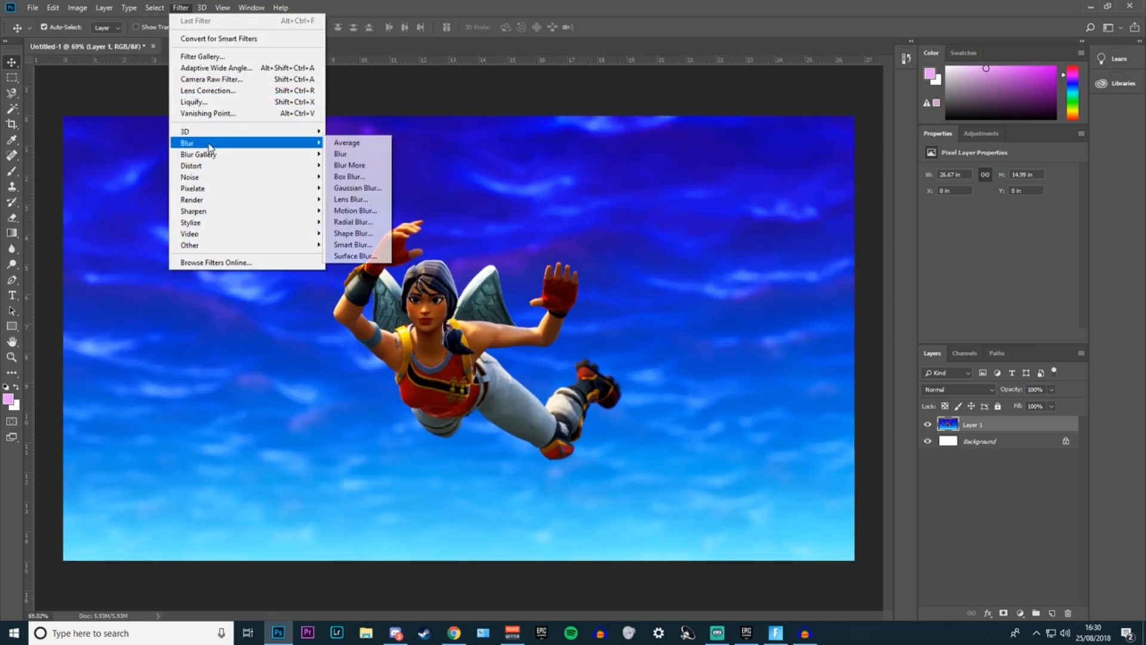
left_click(357, 188)
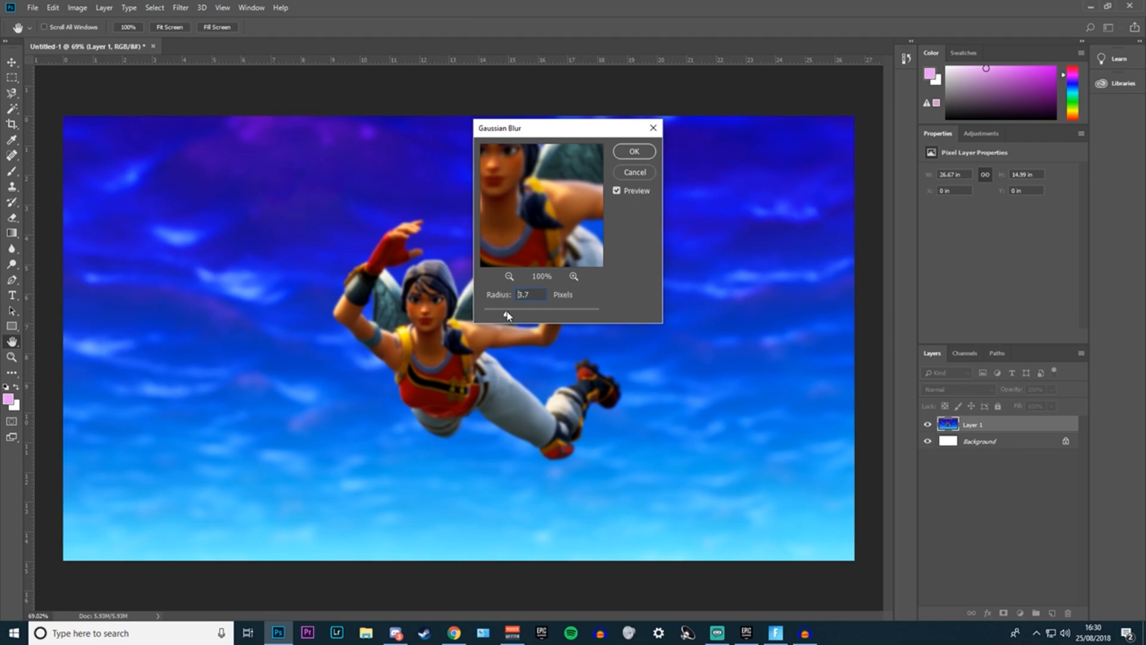
left_click(633, 151)
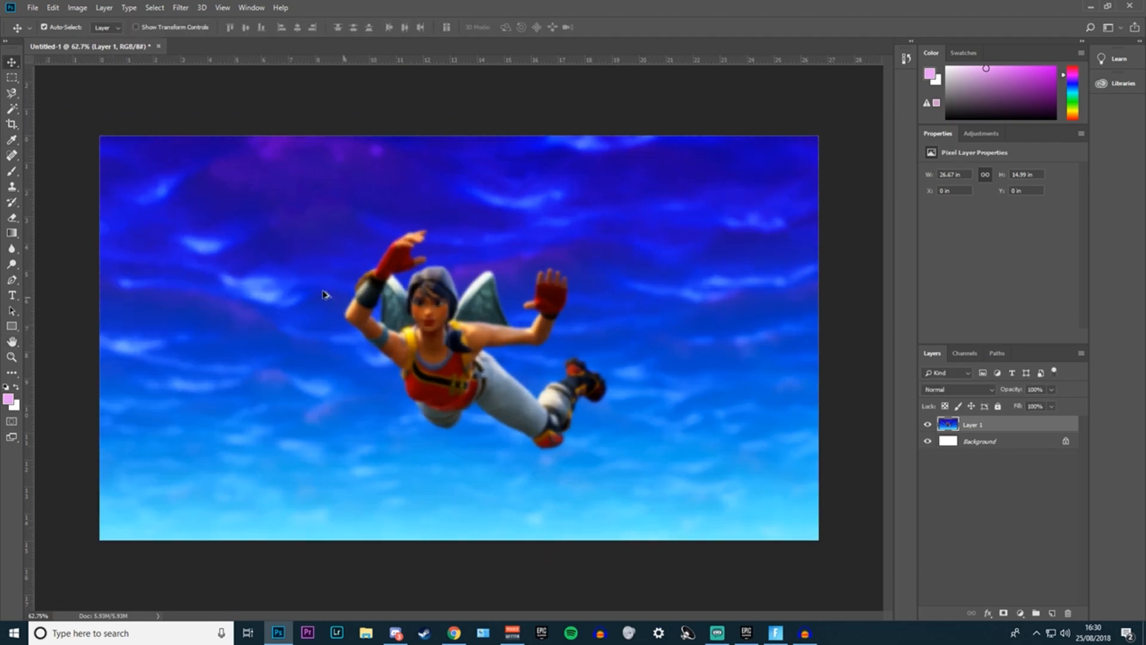
Start a new text layer on the sky with the Type tool.
left_click(12, 294)
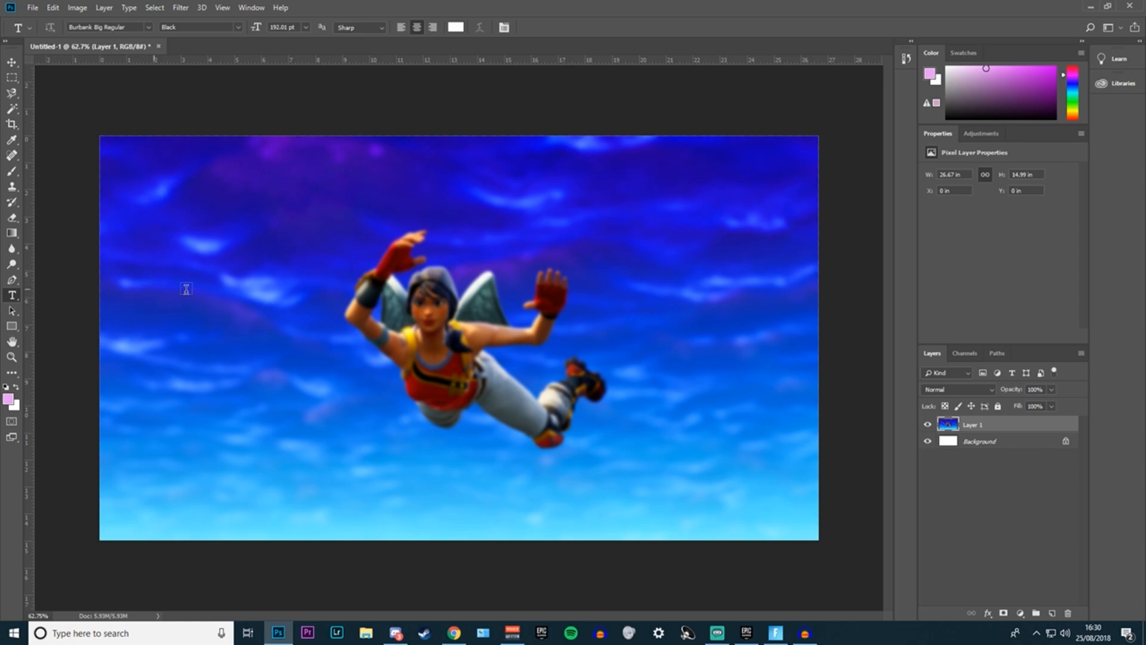
left_click(688, 401)
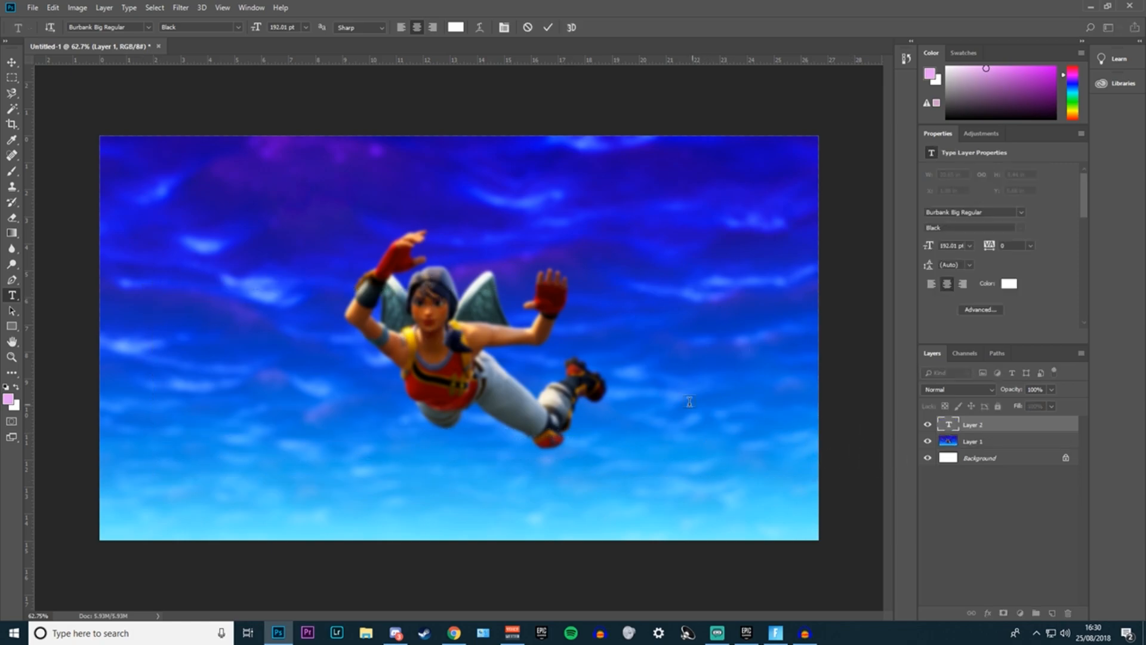